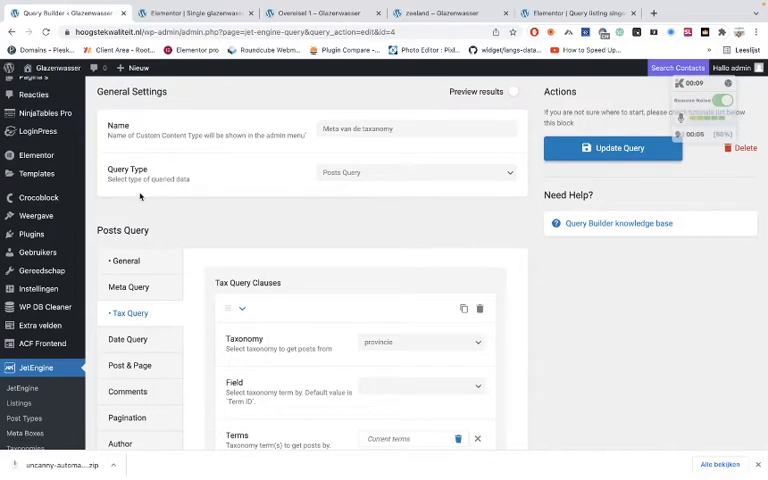
- Open the Current terms macro settings for the provincie tax clause's Terms
{"action": "left_click", "coordinate": [668, 68]}
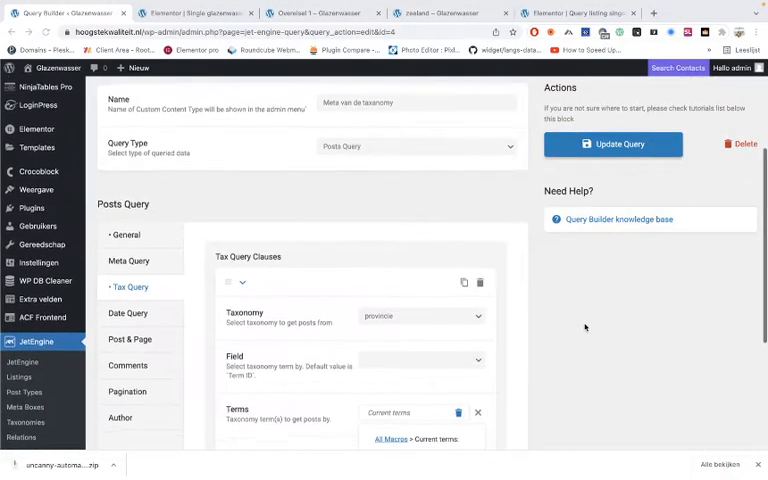
{"action": "scroll", "scroll_direction": "down", "scroll_amount": 3}
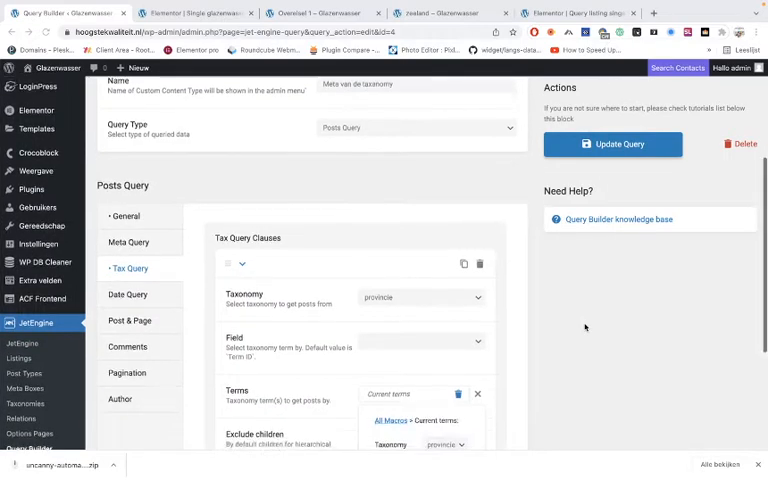
{"action": "scroll", "scroll_direction": "down", "scroll_amount": 3}
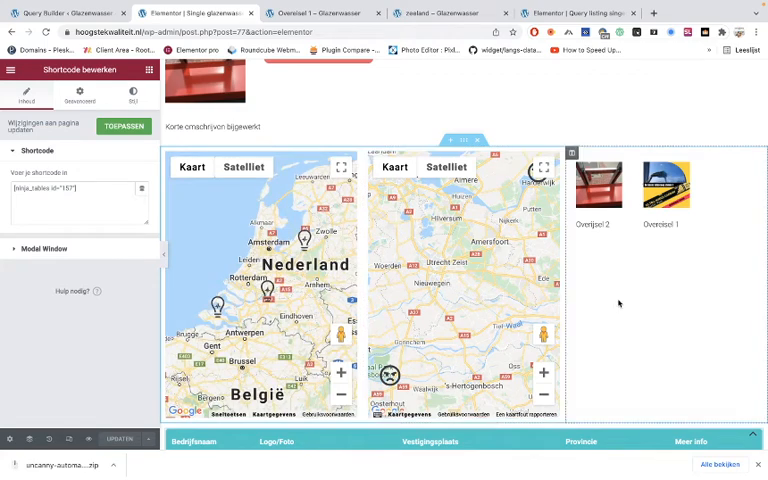
{"action": "scroll", "scroll_direction": "down", "scroll_amount": 3}
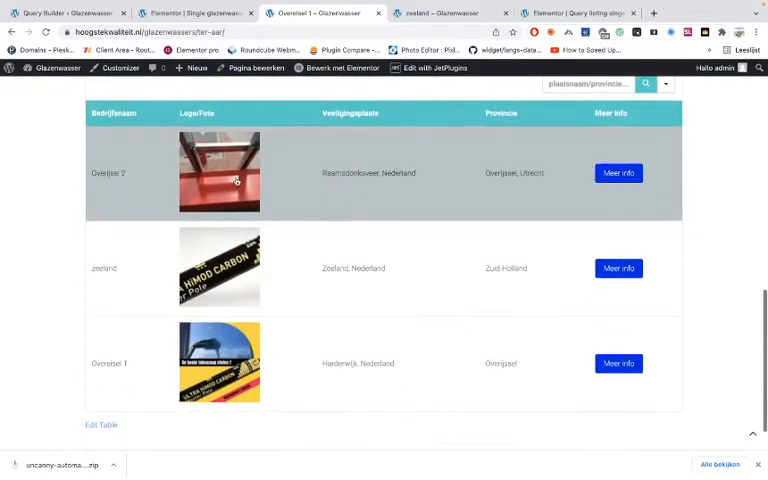
{"action": "mouse_move", "coordinate": [472, 268]}
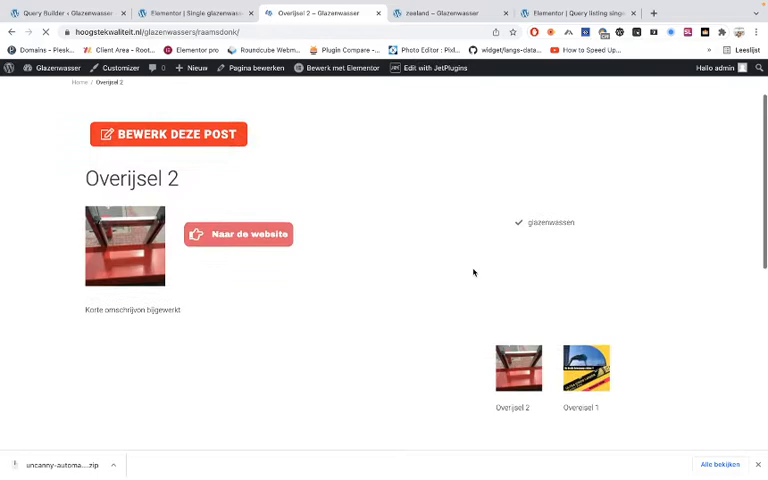
- Review the Overijsel 2 page's maps and listings on the front end
{"action": "scroll", "scroll_direction": "down", "scroll_amount": 3}
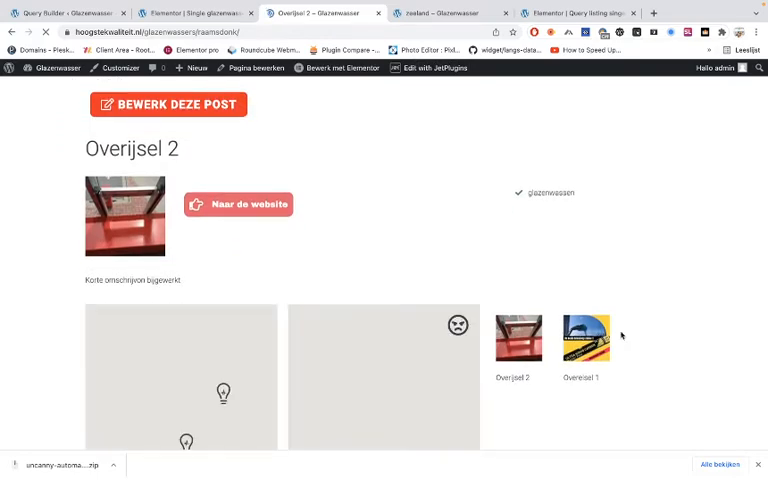
{"action": "scroll", "scroll_direction": "down", "scroll_amount": 3}
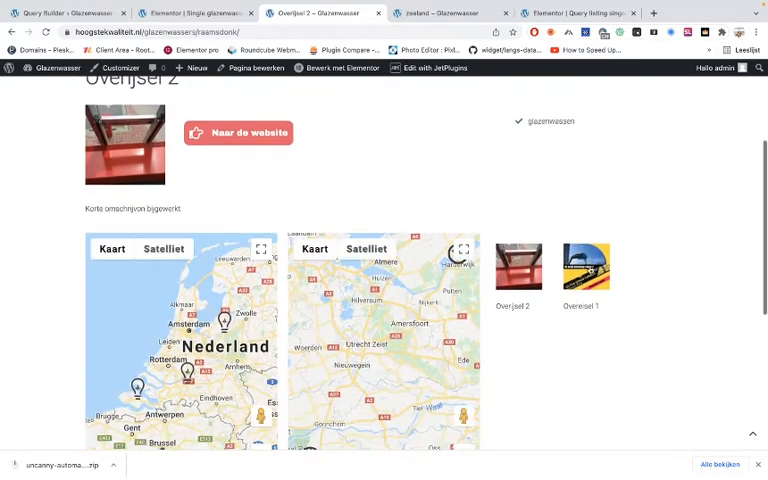
{"action": "scroll", "scroll_direction": "down", "scroll_amount": 3}
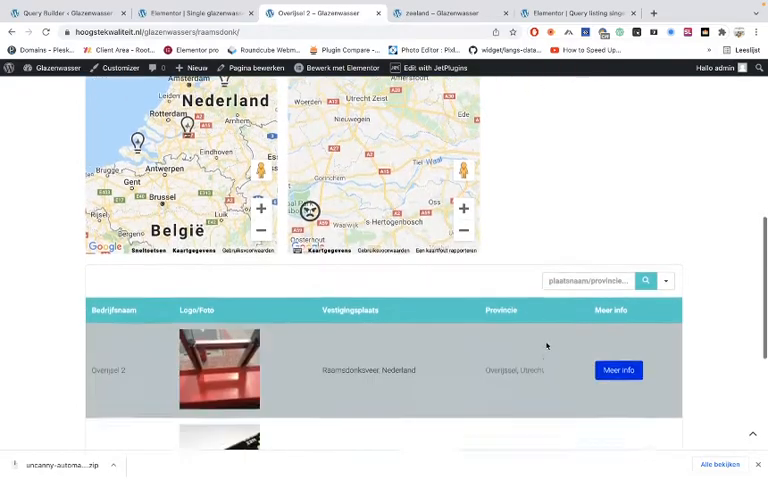
{"action": "scroll", "scroll_direction": "down", "scroll_amount": 3}
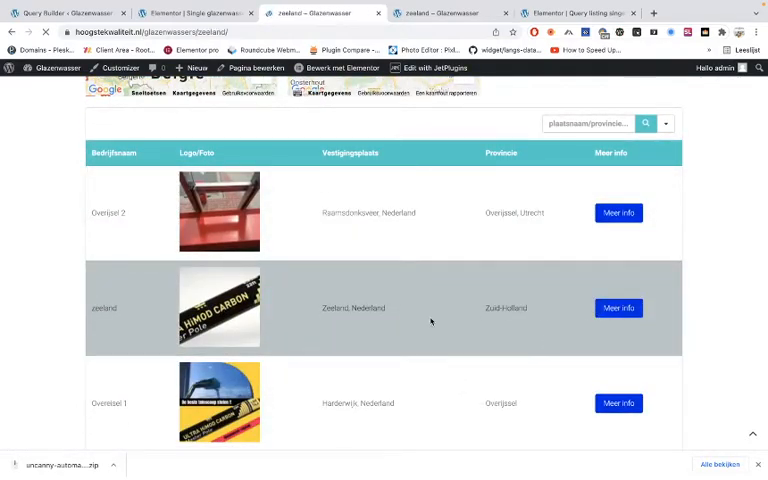
- Open the zeeland post's single page via Meer info and review its content
{"action": "left_click", "coordinate": [618, 308]}
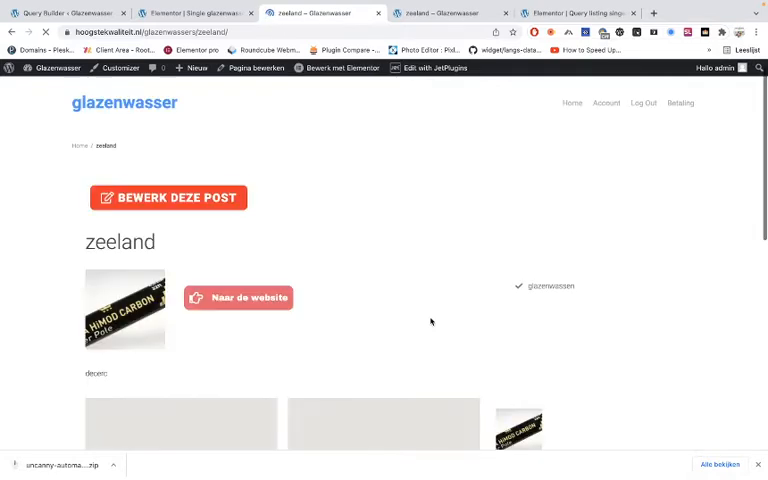
{"action": "scroll", "scroll_direction": "down", "scroll_amount": 3}
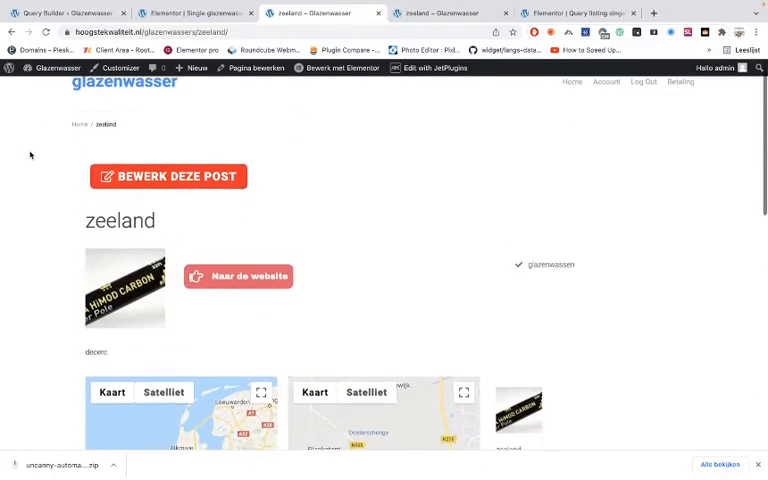
{"action": "scroll", "scroll_direction": "down", "scroll_amount": 3}
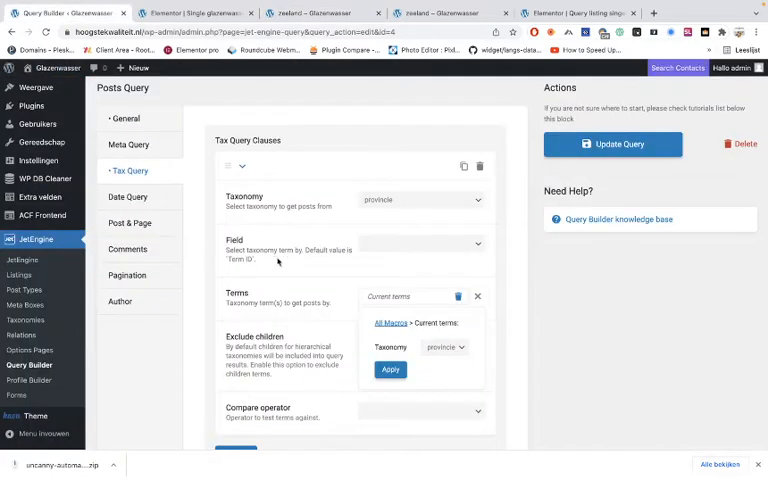
{"action": "scroll", "scroll_direction": "up", "scroll_amount": 3}
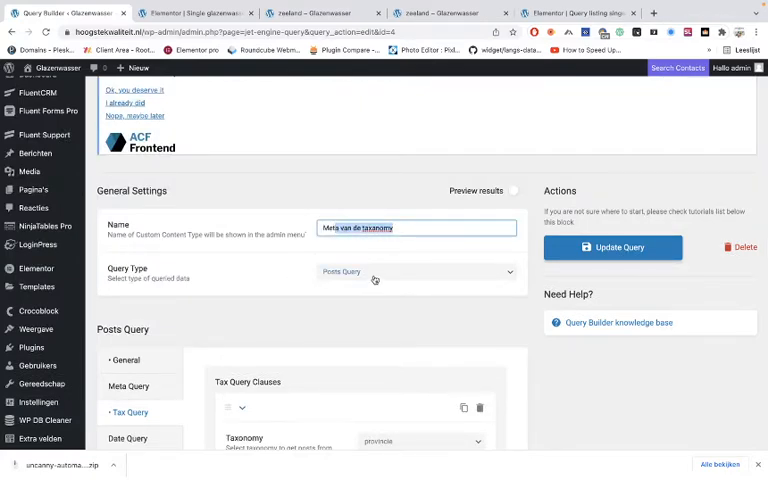
{"action": "left_click", "coordinate": [410, 272]}
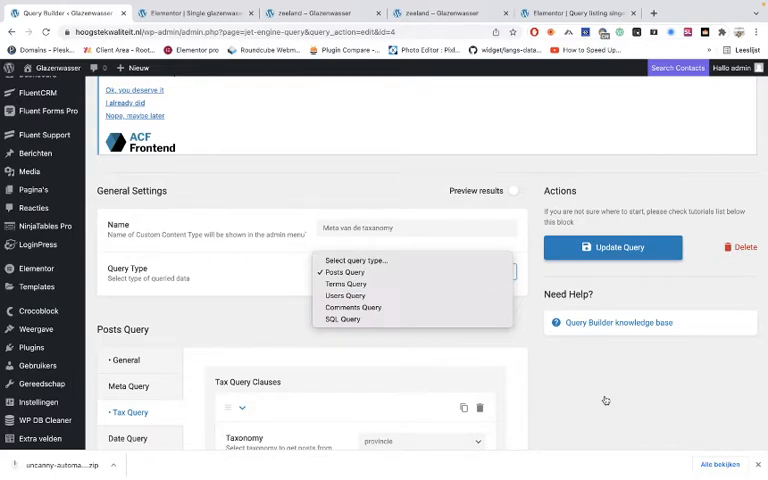
{"action": "left_click", "coordinate": [344, 272]}
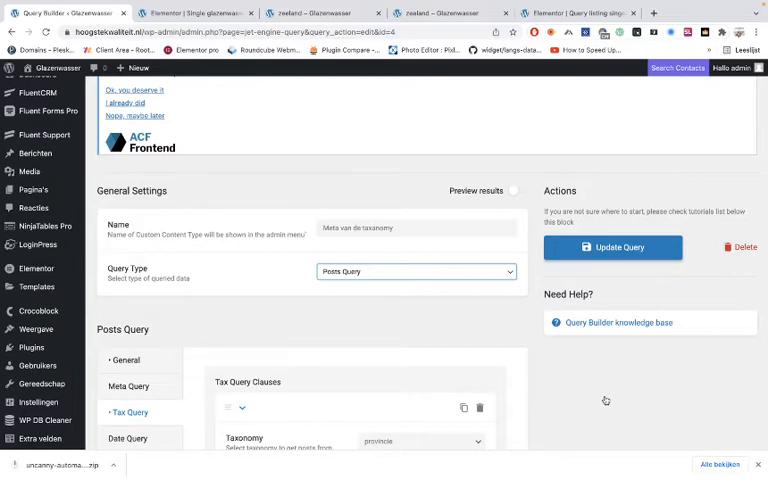
{"action": "mouse_move", "coordinate": [466, 340]}
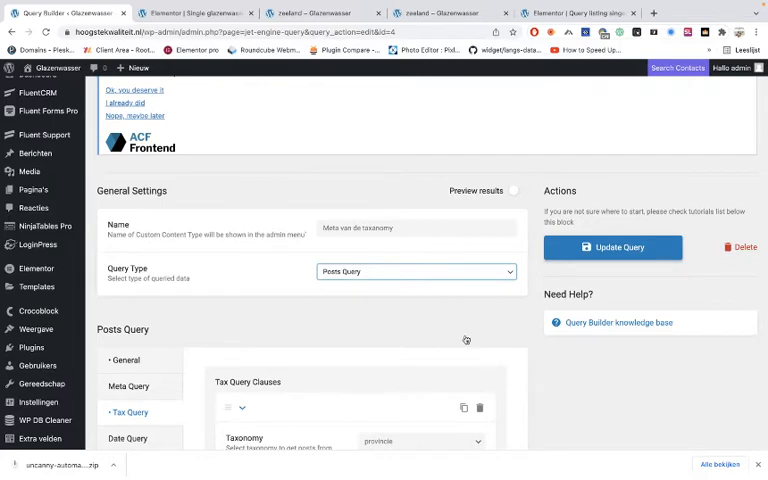
{"action": "scroll", "scroll_direction": "down", "scroll_amount": 3}
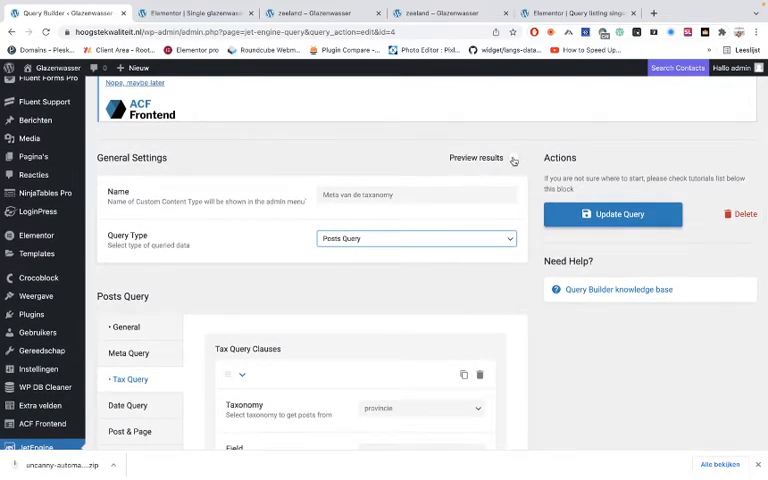
- Preview the query results and review the tax query clause settings
{"action": "left_click", "coordinate": [516, 96]}
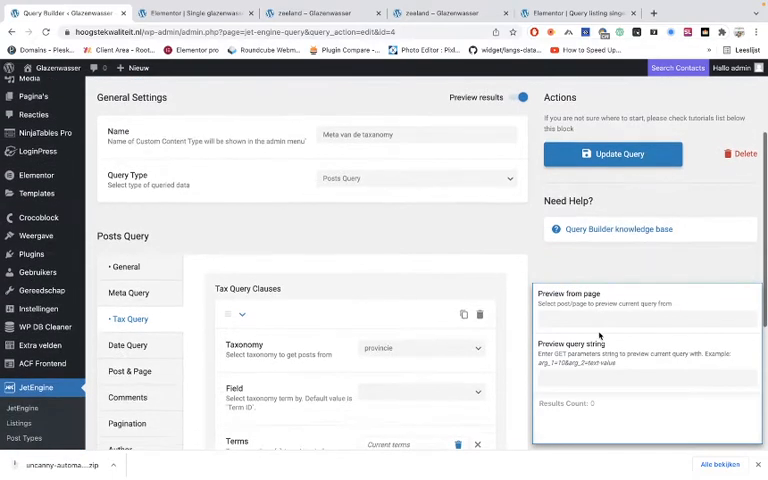
{"action": "scroll", "scroll_direction": "down", "scroll_amount": 3}
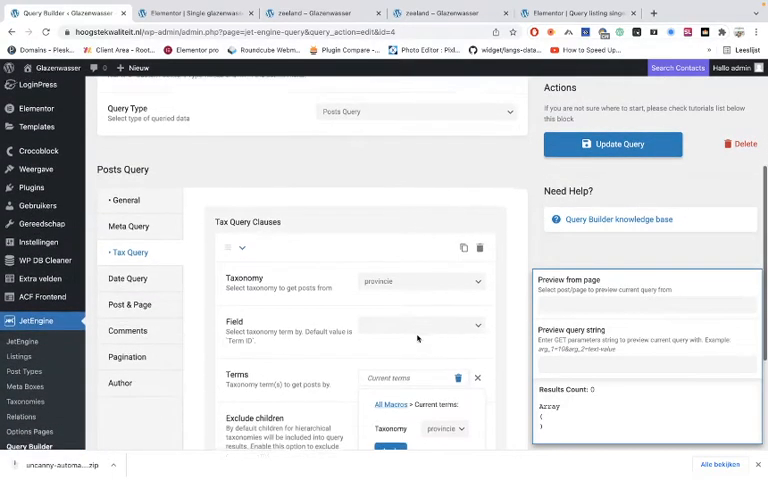
{"action": "scroll", "scroll_direction": "down", "scroll_amount": 3}
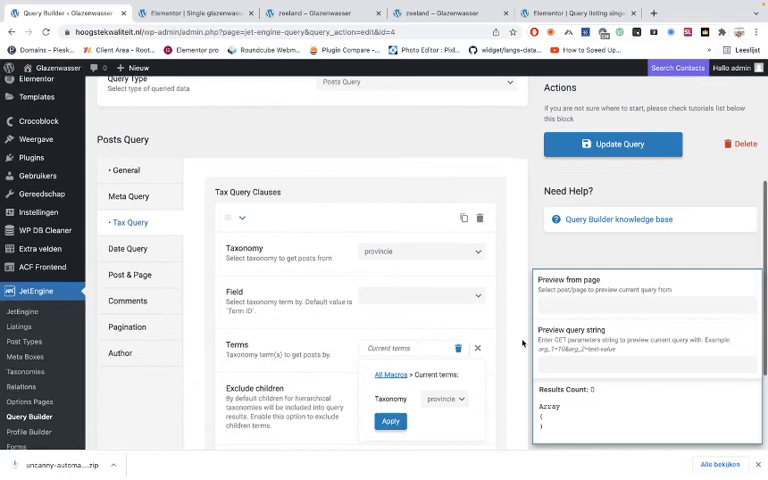
{"action": "scroll", "scroll_direction": "down", "scroll_amount": 3}
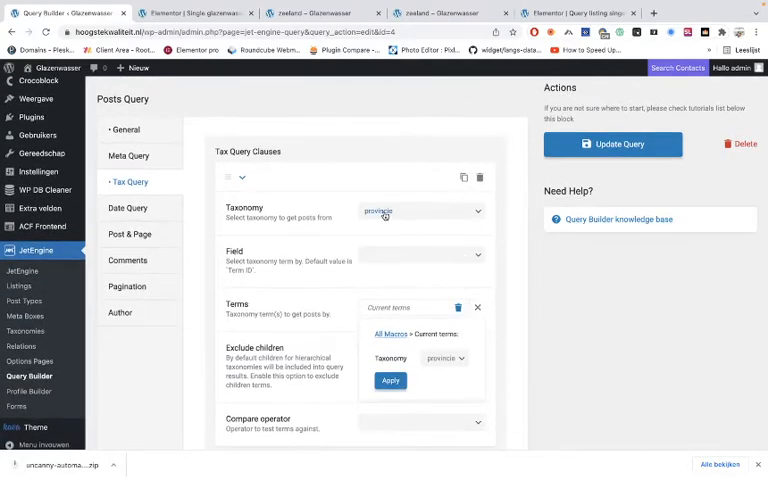
{"action": "scroll", "scroll_direction": "down", "scroll_amount": 3}
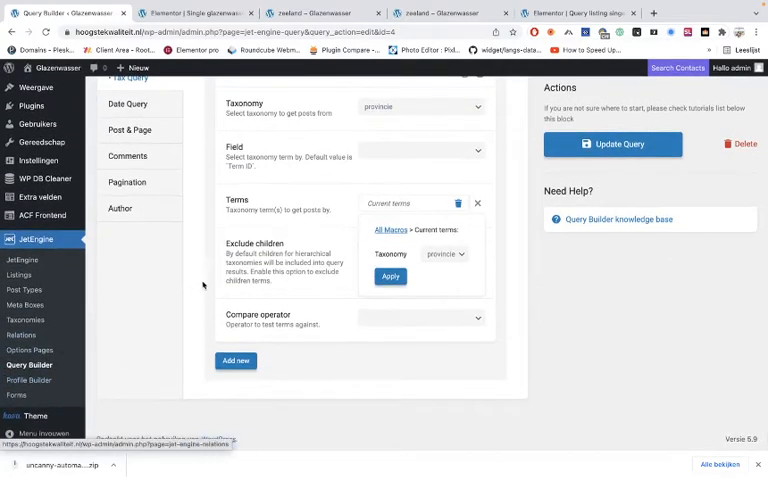
{"action": "scroll", "scroll_direction": "down", "scroll_amount": 3}
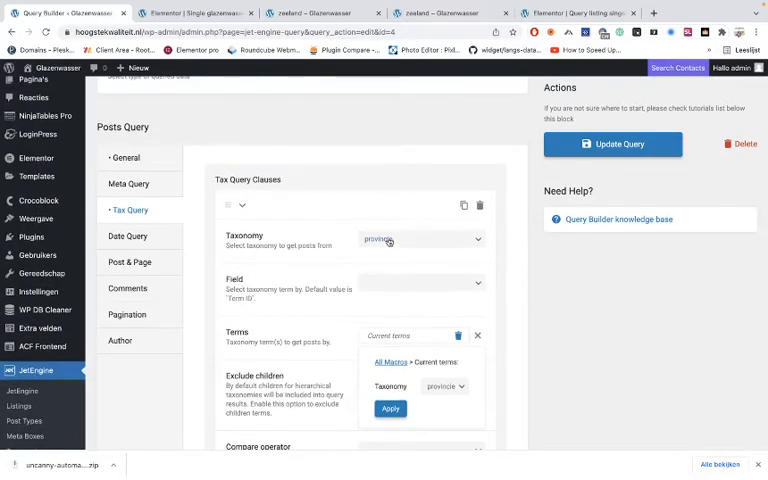
- Set the Current terms macro to taxonomy provincie and apply it to Terms
{"action": "left_click", "coordinate": [420, 240]}
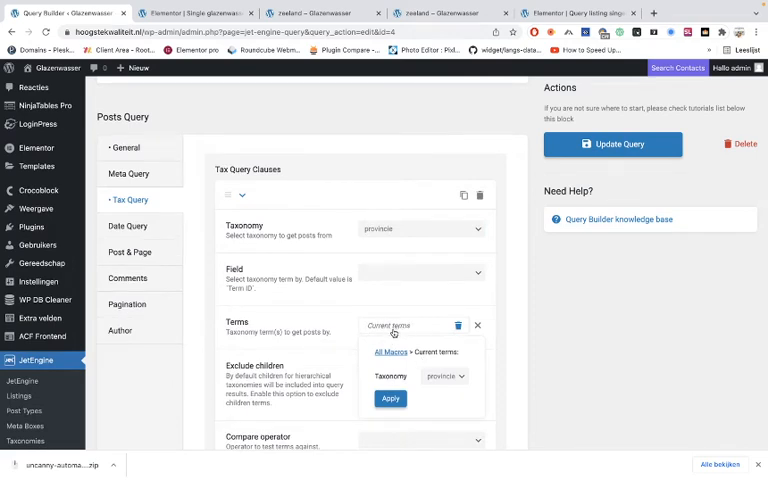
{"action": "left_click", "coordinate": [442, 378]}
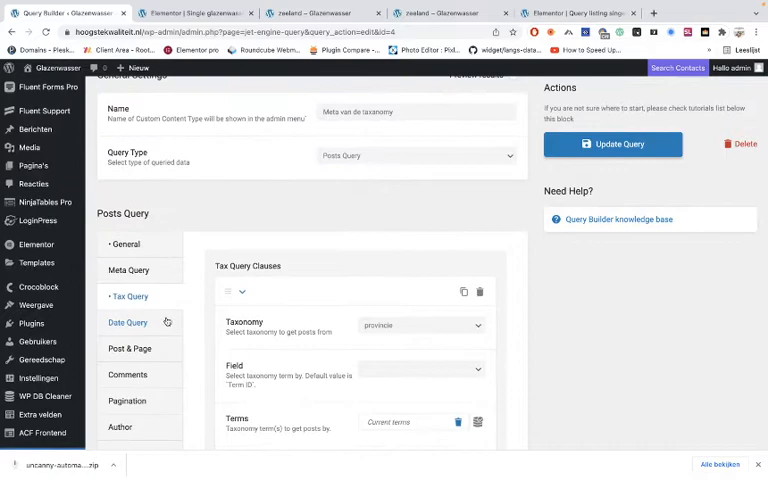
- Review the Post & Page and Comments filters, then show the Pagination settings
{"action": "scroll", "scroll_direction": "down", "scroll_amount": 3}
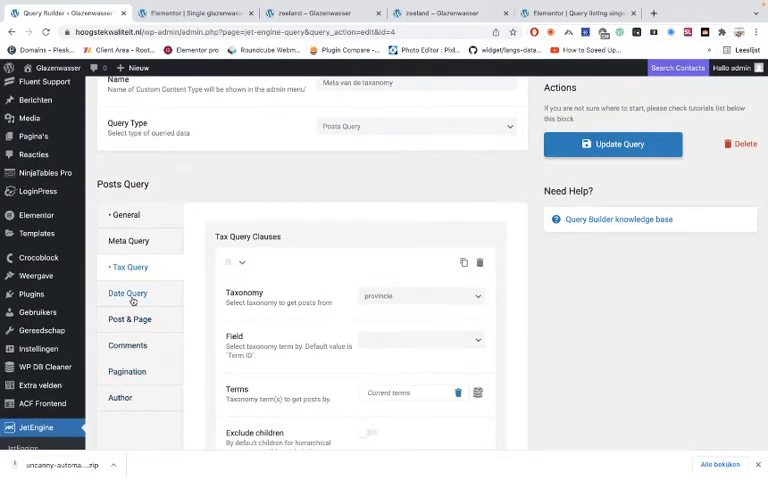
{"action": "left_click", "coordinate": [128, 308]}
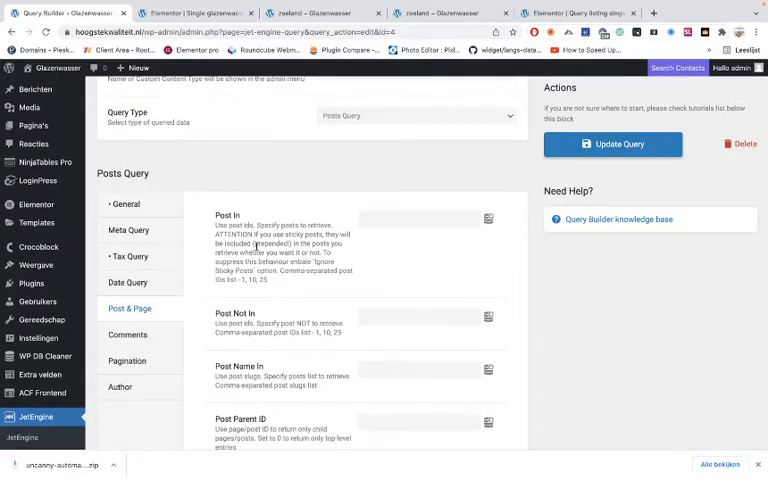
{"action": "scroll", "scroll_direction": "down", "scroll_amount": 3}
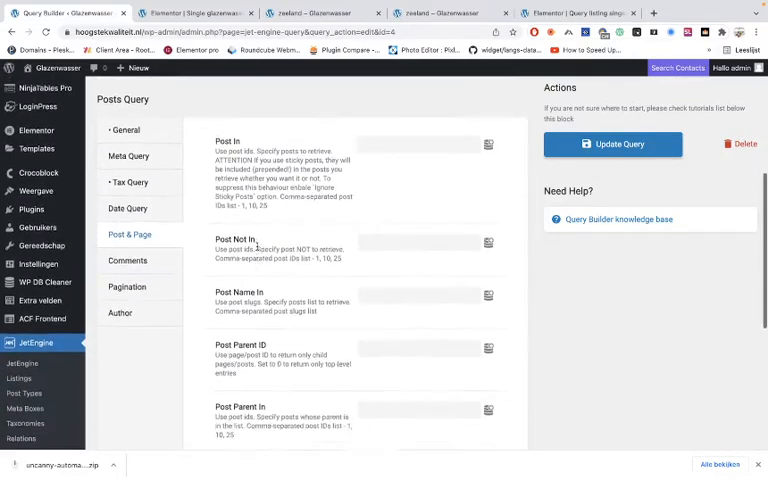
{"action": "scroll", "scroll_direction": "down", "scroll_amount": 3}
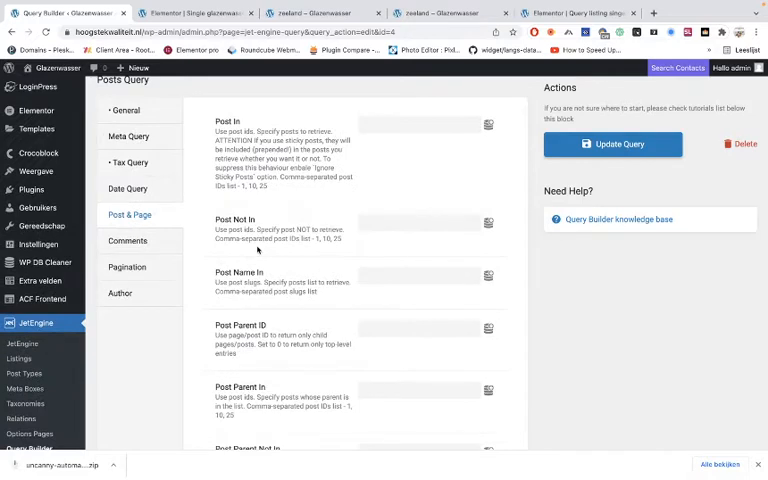
{"action": "mouse_move", "coordinate": [204, 276]}
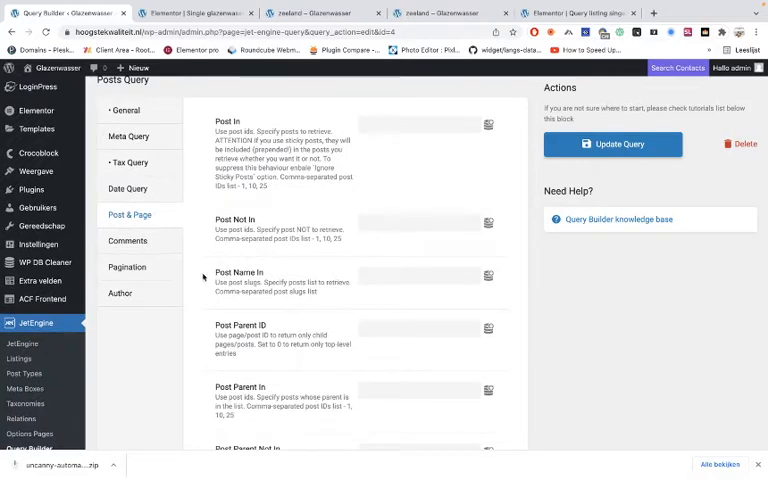
{"action": "left_click", "coordinate": [128, 240]}
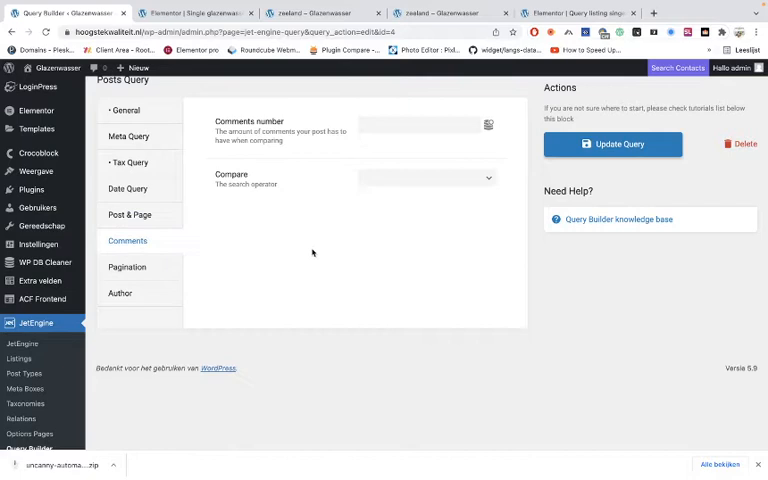
{"action": "left_click", "coordinate": [128, 260]}
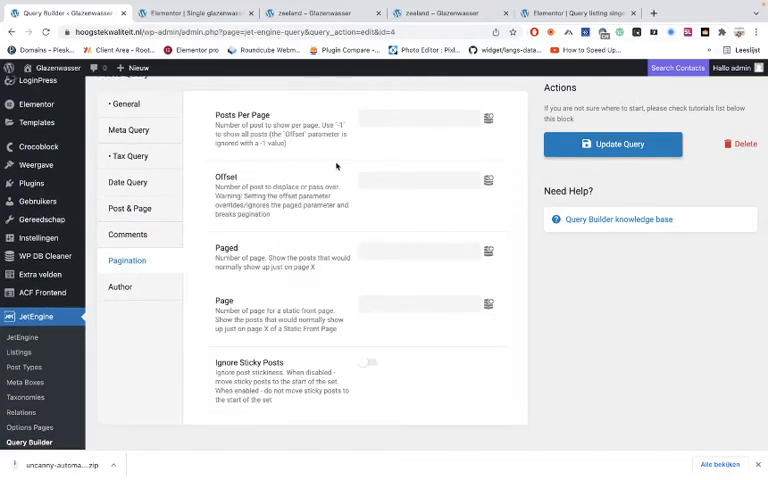
- Set Posts Per Page to 10, reviewing the Author, Tax Query and Comments filters
{"action": "left_click", "coordinate": [418, 118]}
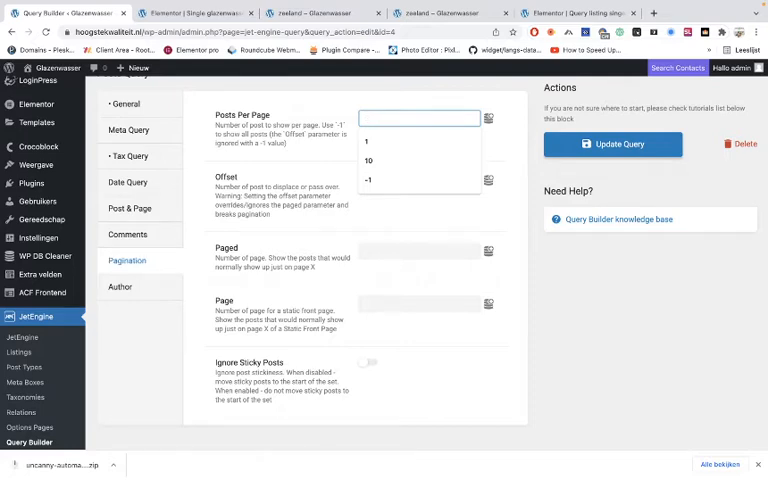
{"action": "left_click", "coordinate": [368, 160]}
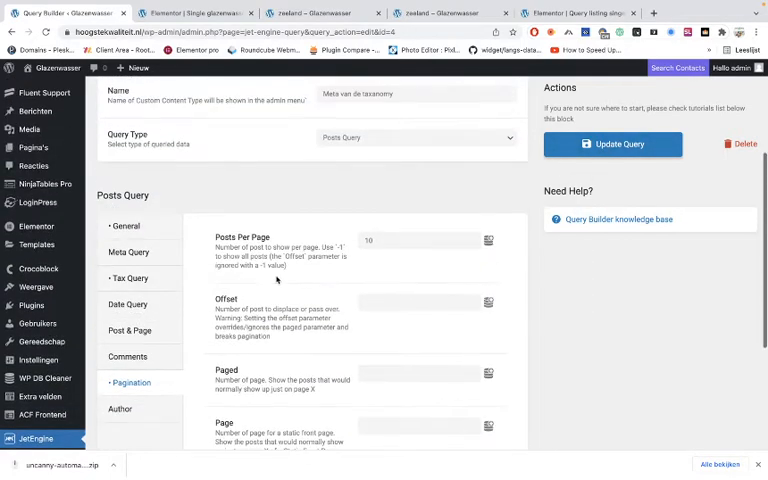
{"action": "left_click", "coordinate": [128, 408]}
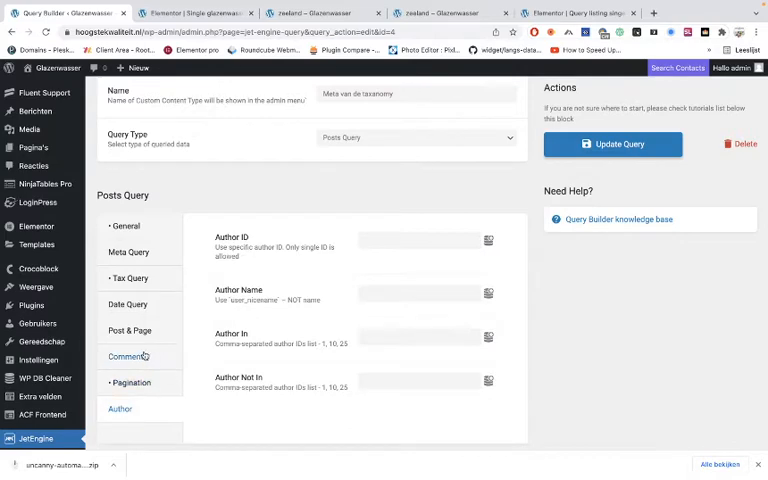
{"action": "left_click", "coordinate": [128, 278]}
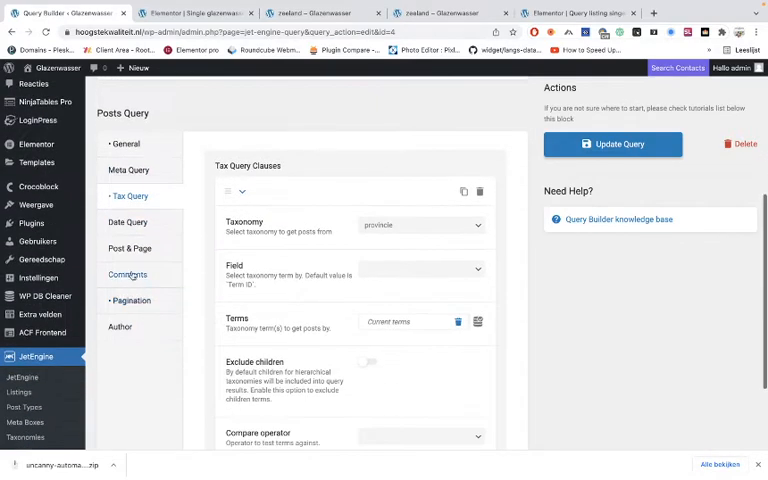
{"action": "left_click", "coordinate": [128, 248]}
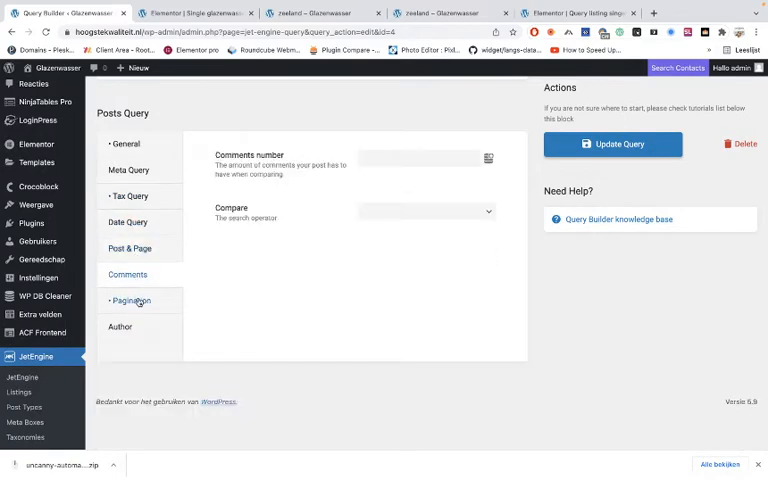
{"action": "left_click", "coordinate": [132, 300]}
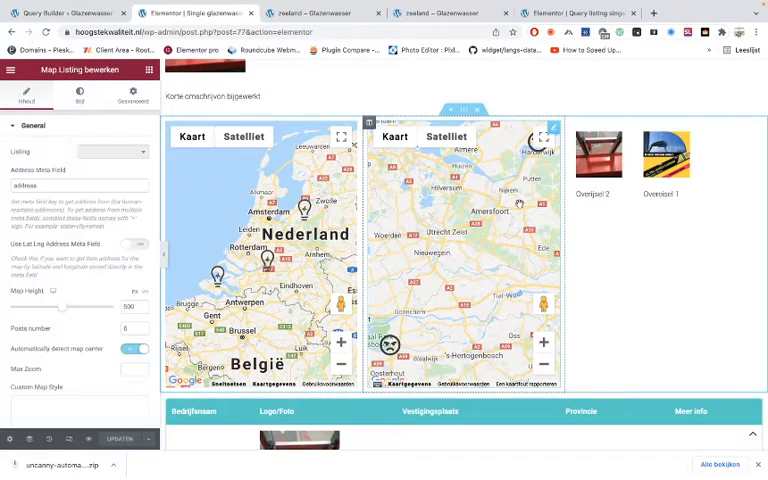
- Enable Use Custom Query on the Map Listing and keep Meta van de taxonomy selected
{"action": "left_click", "coordinate": [112, 152]}
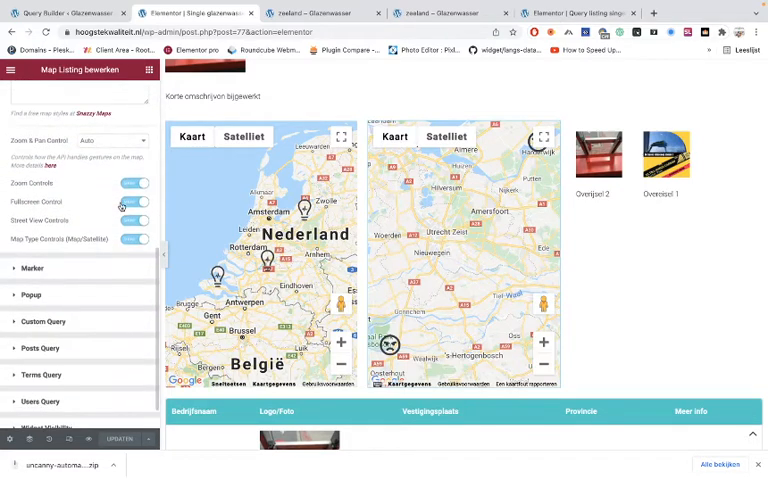
{"action": "left_click", "coordinate": [44, 320]}
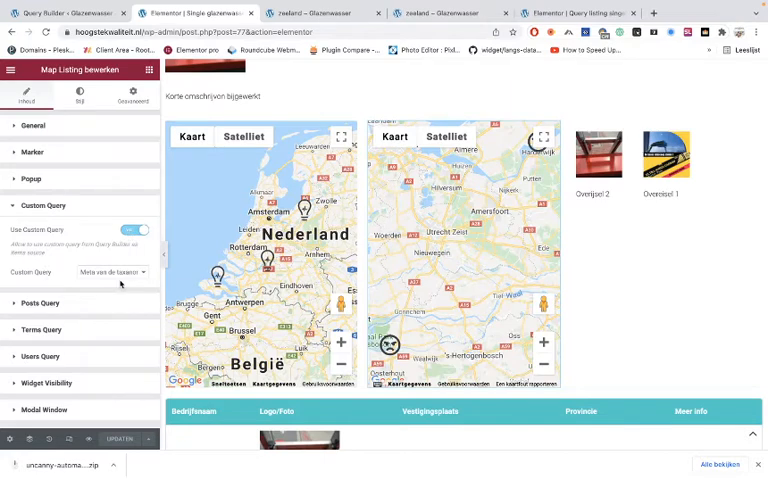
{"action": "left_click", "coordinate": [112, 272]}
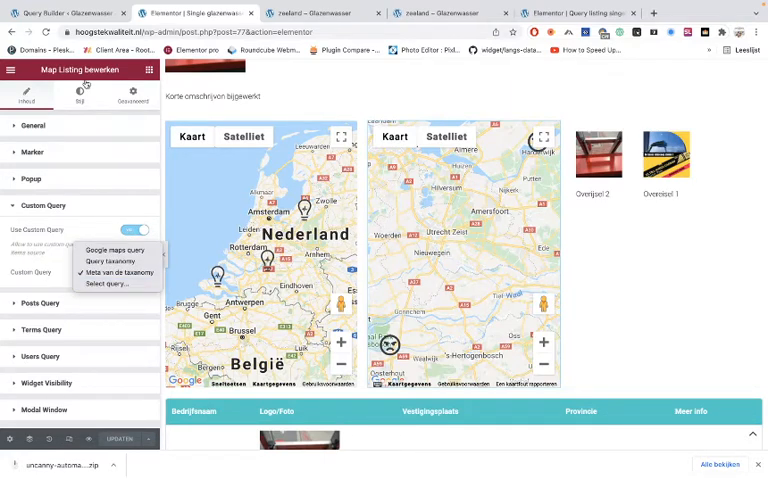
{"action": "left_click", "coordinate": [116, 272]}
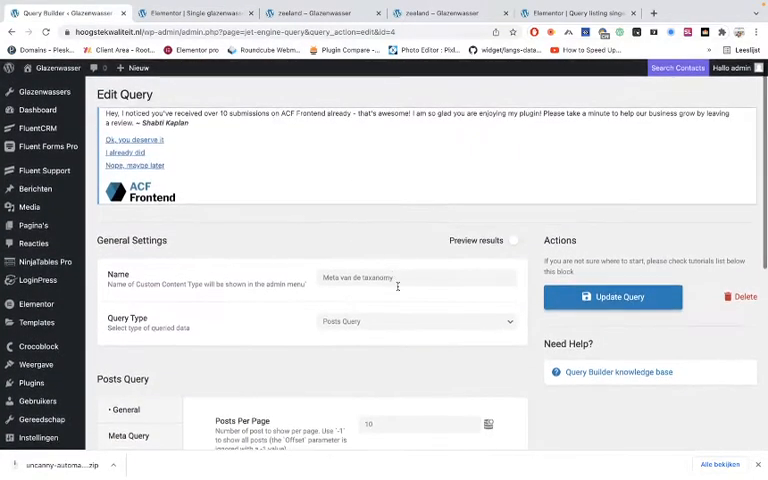
- Review the Meta van de taxonomy query's settings down to its pagination
{"action": "left_click", "coordinate": [208, 18]}
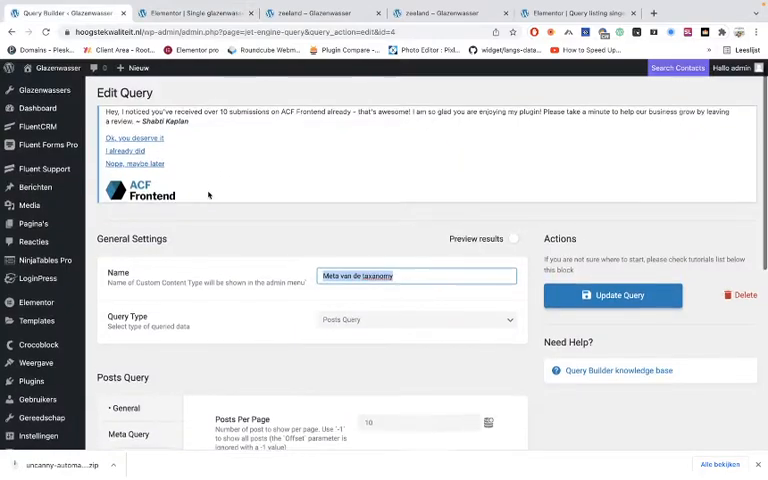
{"action": "scroll", "scroll_direction": "down", "scroll_amount": 3}
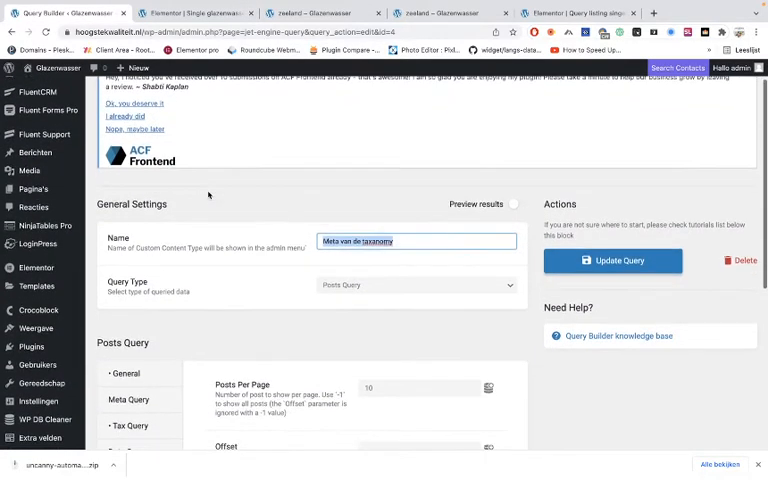
{"action": "scroll", "scroll_direction": "down", "scroll_amount": 3}
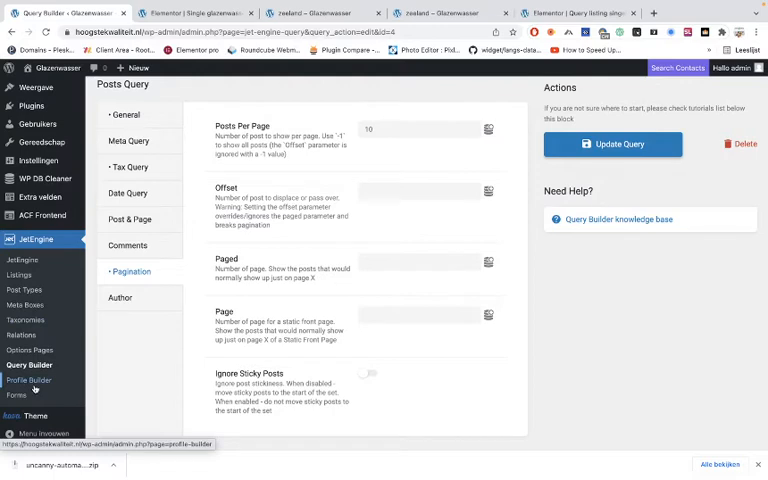
{"action": "mouse_move", "coordinate": [24, 358]}
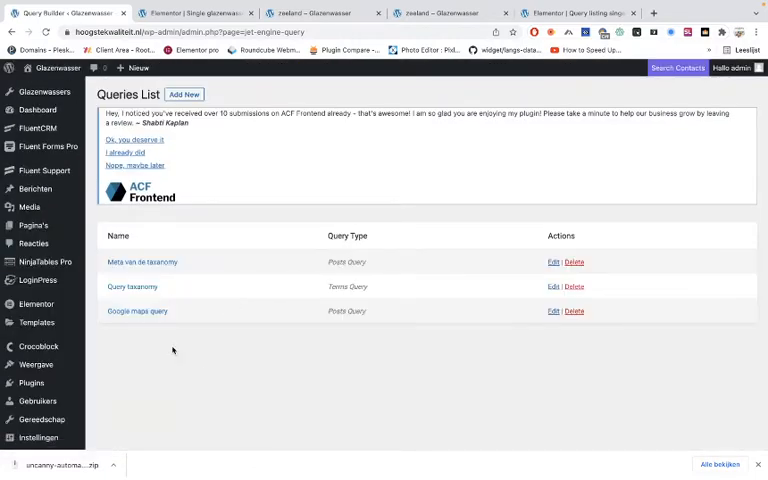
{"action": "mouse_move", "coordinate": [140, 312]}
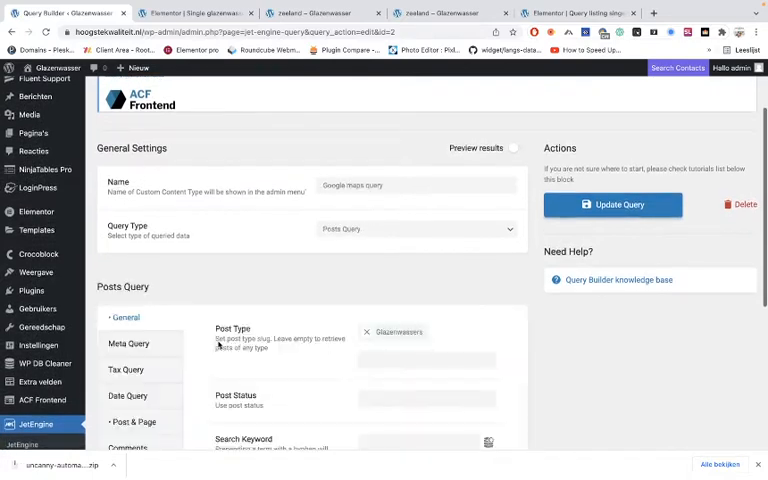
{"action": "left_click", "coordinate": [416, 228]}
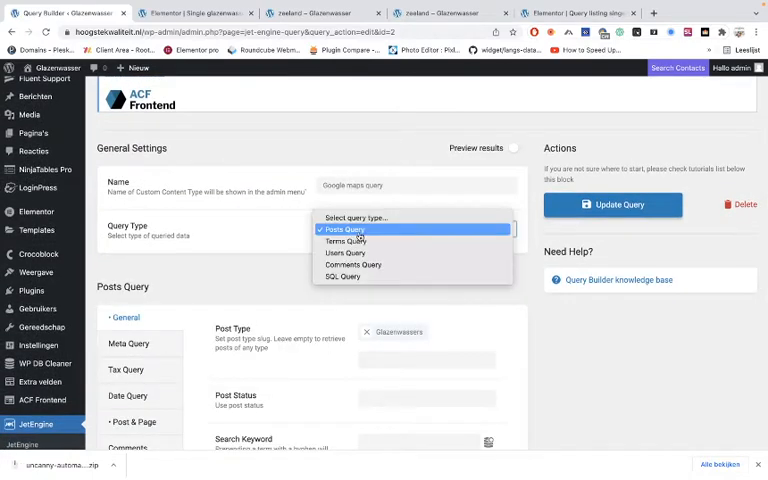
{"action": "left_click", "coordinate": [344, 228]}
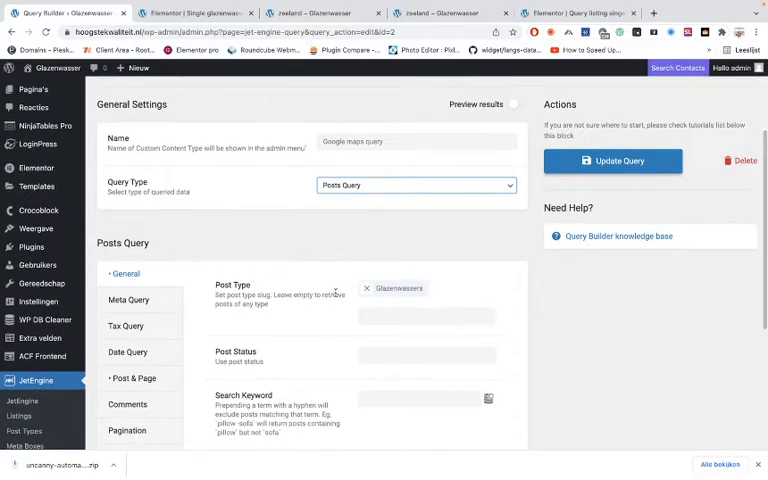
{"action": "scroll", "scroll_direction": "down", "scroll_amount": 3}
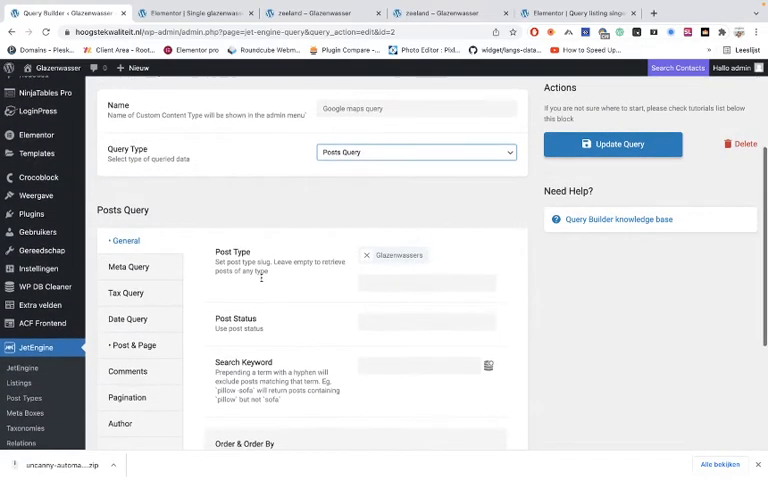
{"action": "scroll", "scroll_direction": "down", "scroll_amount": 3}
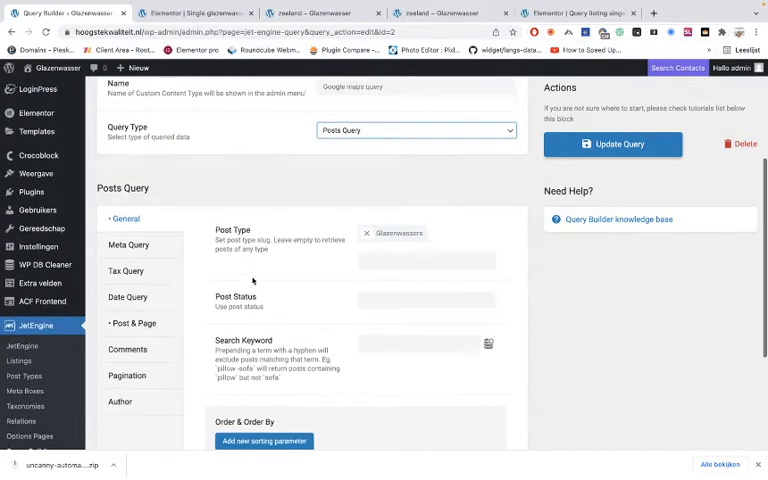
{"action": "scroll", "scroll_direction": "down", "scroll_amount": 3}
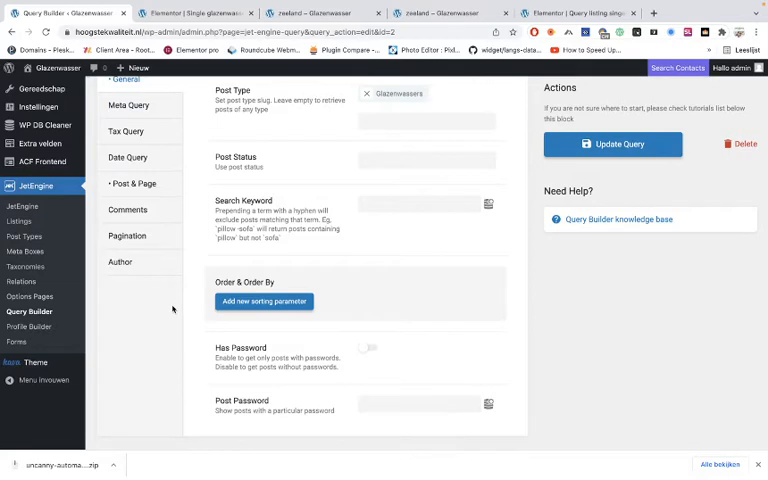
{"action": "left_click", "coordinate": [128, 158]}
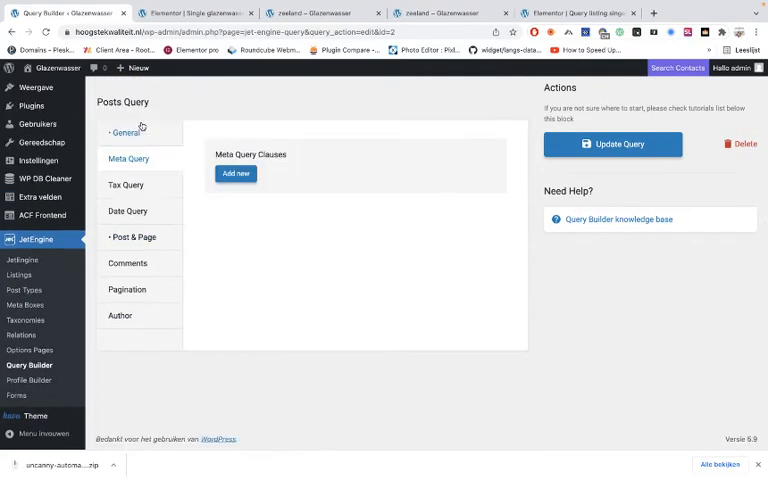
{"action": "left_click", "coordinate": [124, 184]}
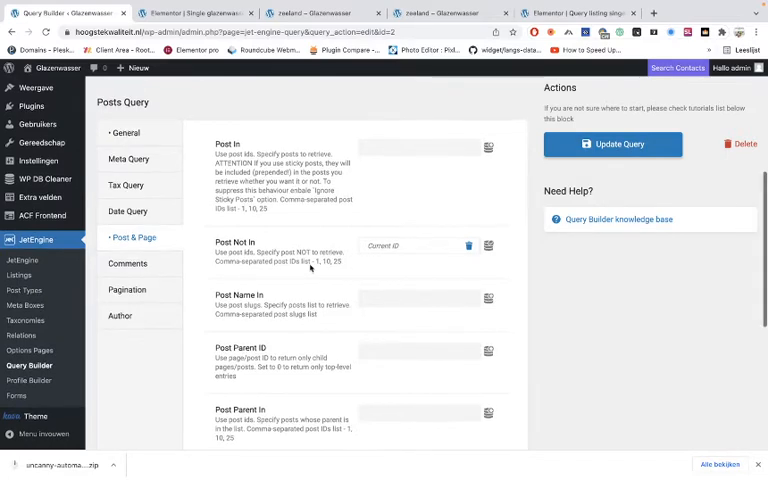
{"action": "scroll", "scroll_direction": "down", "scroll_amount": 3}
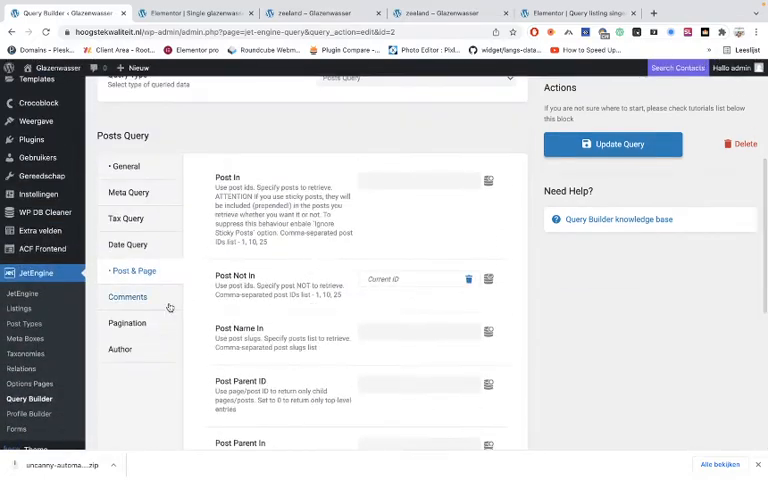
{"action": "left_click", "coordinate": [128, 322]}
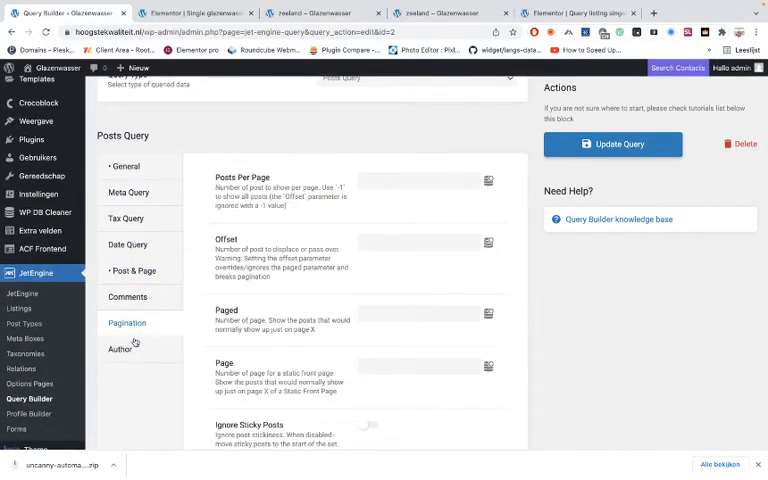
{"action": "left_click", "coordinate": [120, 348]}
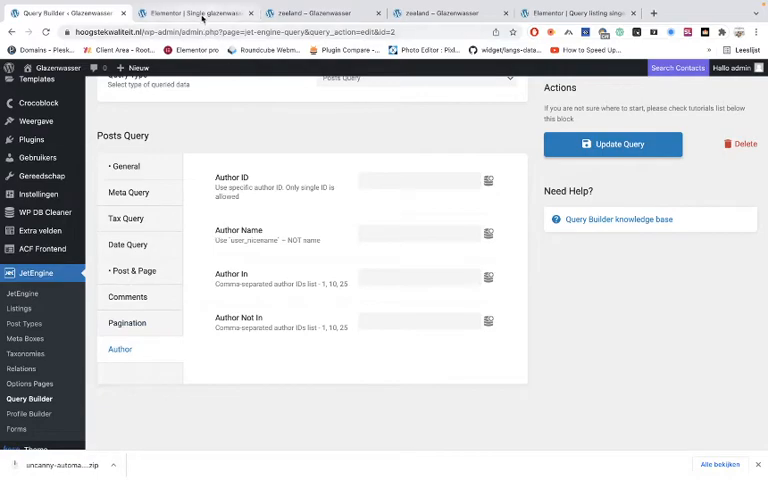
{"action": "mouse_move", "coordinate": [362, 248]}
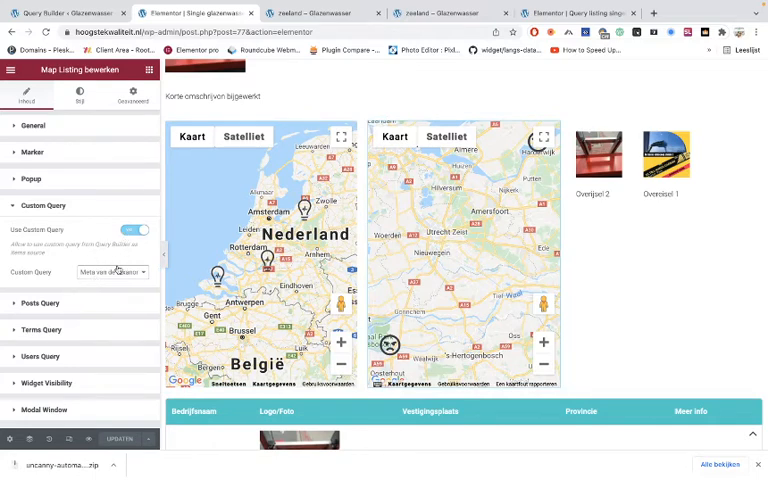
- Select Google maps query as the Map Listing's custom query and go to the page preview
{"action": "left_click", "coordinate": [112, 272]}
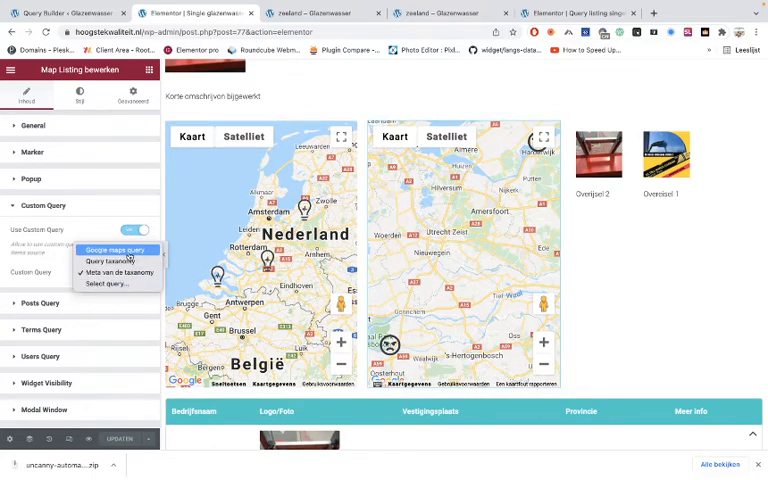
{"action": "left_click", "coordinate": [112, 248]}
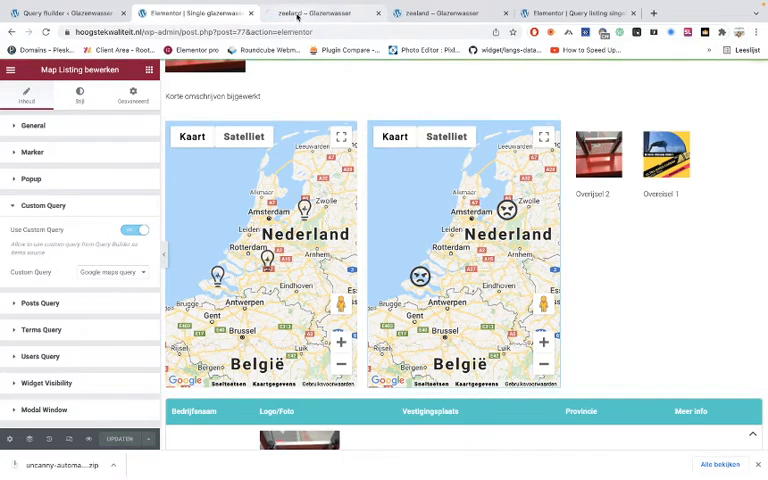
{"action": "left_click", "coordinate": [322, 12]}
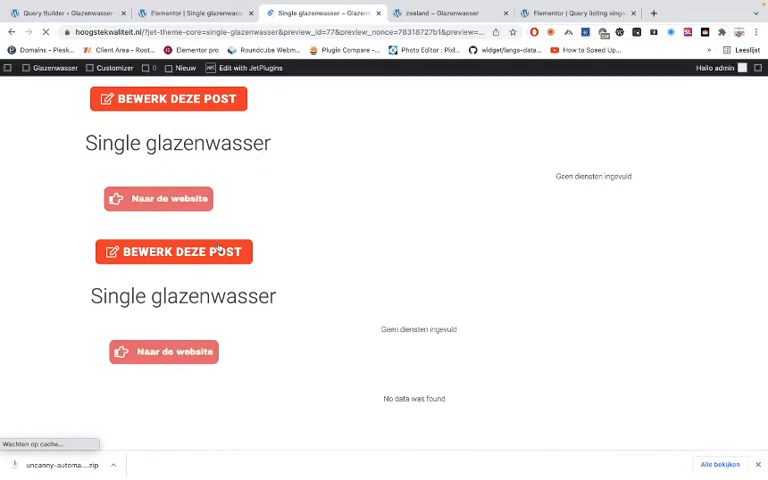
- Review the single page's maps and table, then open the Overeisel 1 detail page
{"action": "scroll", "scroll_direction": "down", "scroll_amount": 3}
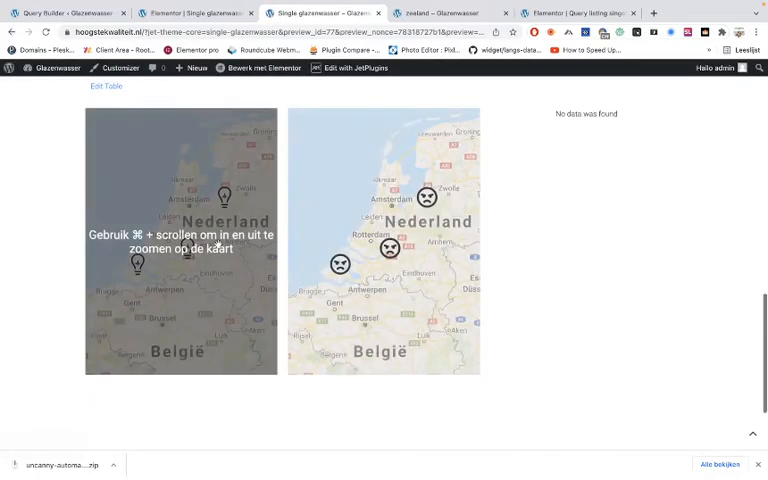
{"action": "scroll", "scroll_direction": "down", "scroll_amount": 3}
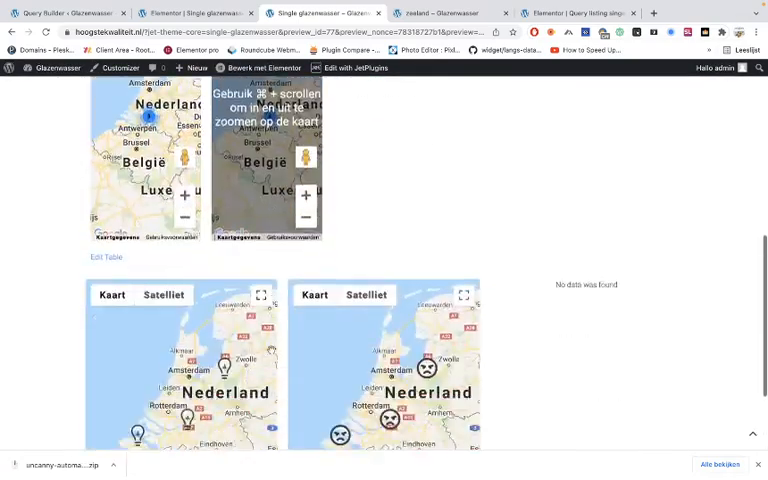
{"action": "scroll", "scroll_direction": "down", "scroll_amount": 3}
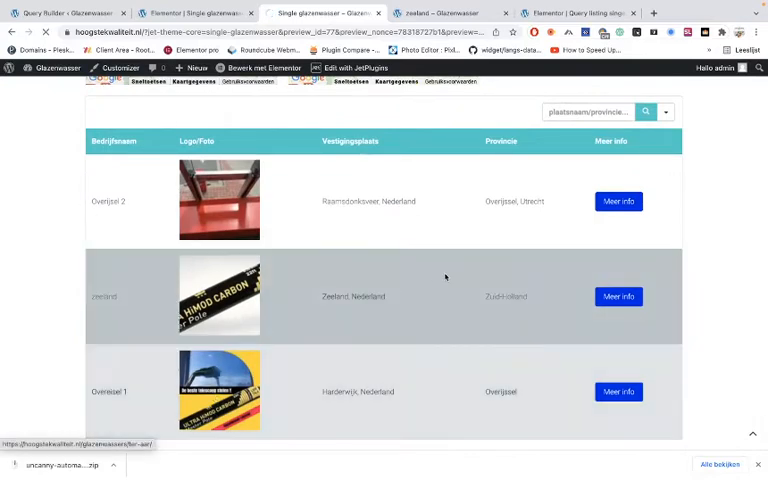
{"action": "left_click", "coordinate": [620, 392]}
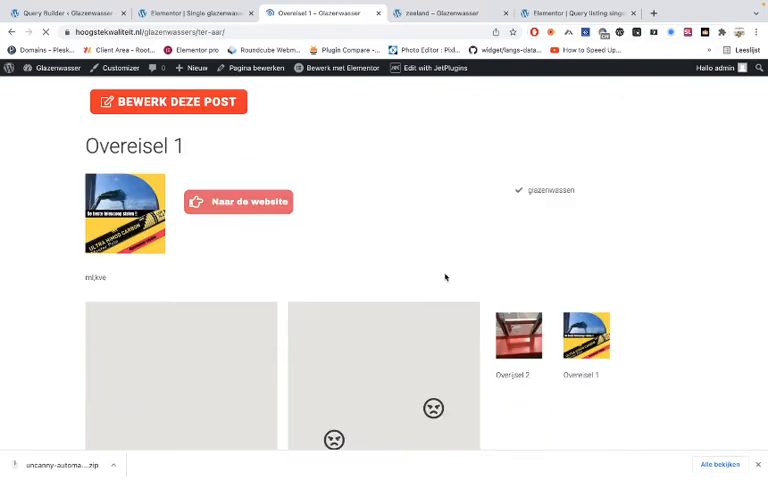
{"action": "scroll", "scroll_direction": "down", "scroll_amount": 3}
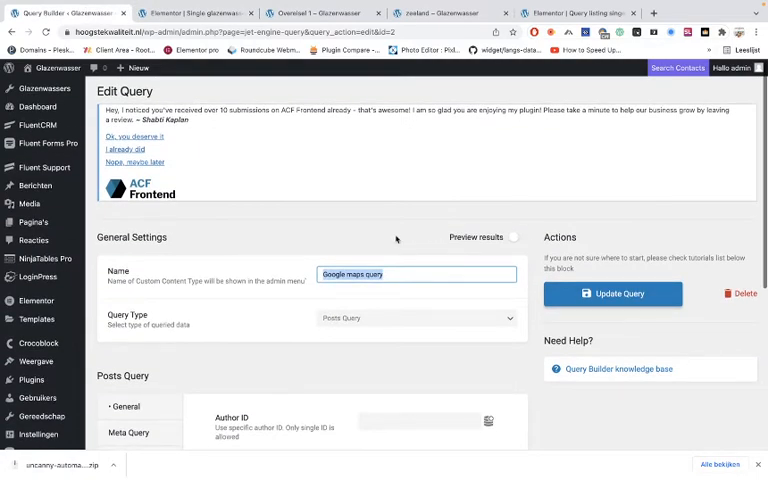
- Switch on Preview results for the Google maps query
{"action": "left_click", "coordinate": [514, 236]}
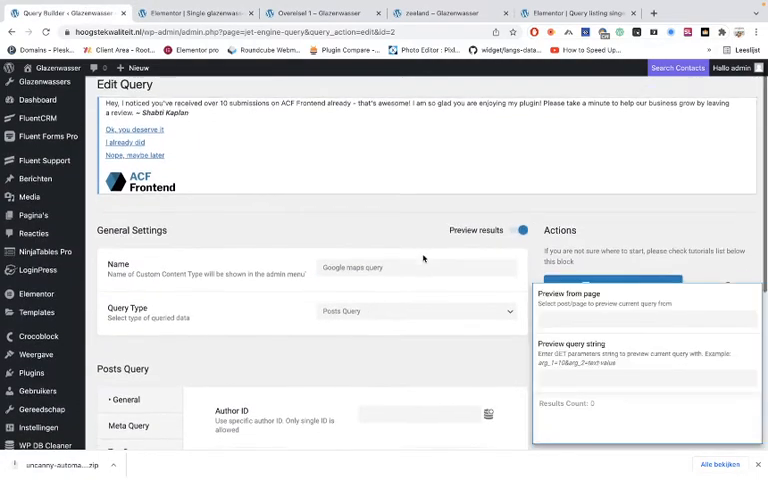